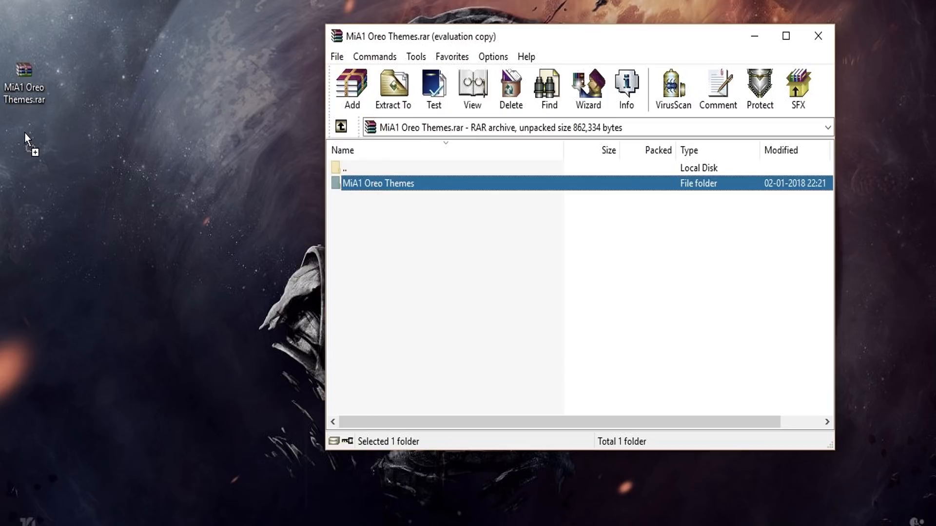
- Extract the MiA1 Oreo Themes folder from the WinRAR archive onto the desktop
{"action": "left_click", "coordinate": [817, 36]}
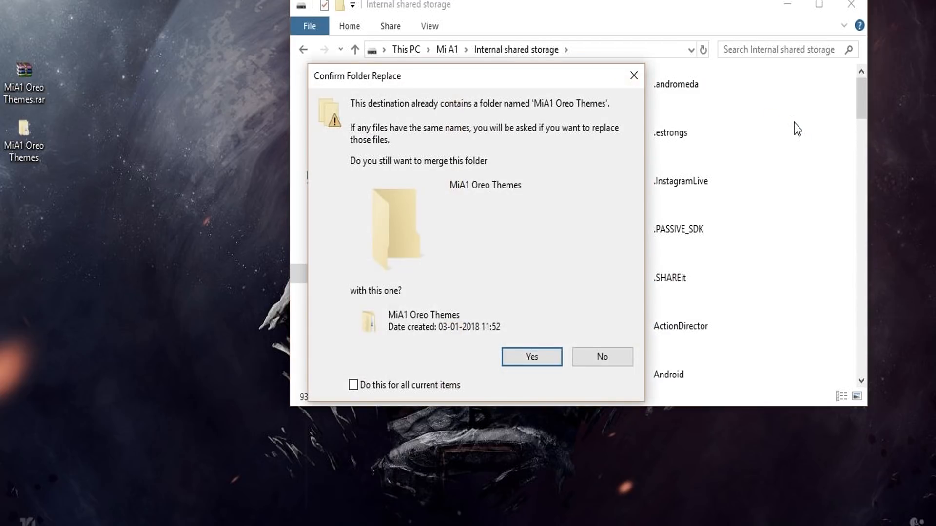
{"action": "left_click", "coordinate": [531, 357]}
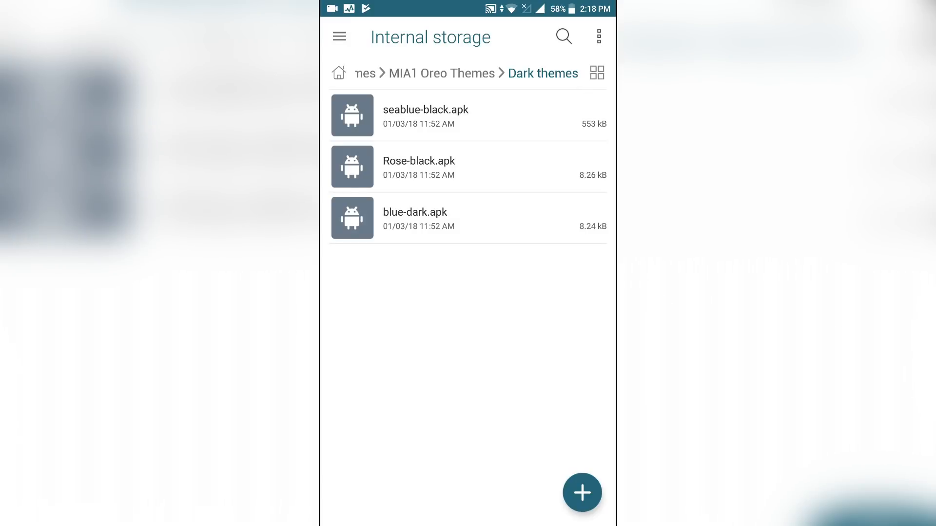
- Install the Rose-black and SaisOreoTheme dark theme APKs through the Package Installer
{"action": "left_click", "coordinate": [515, 181]}
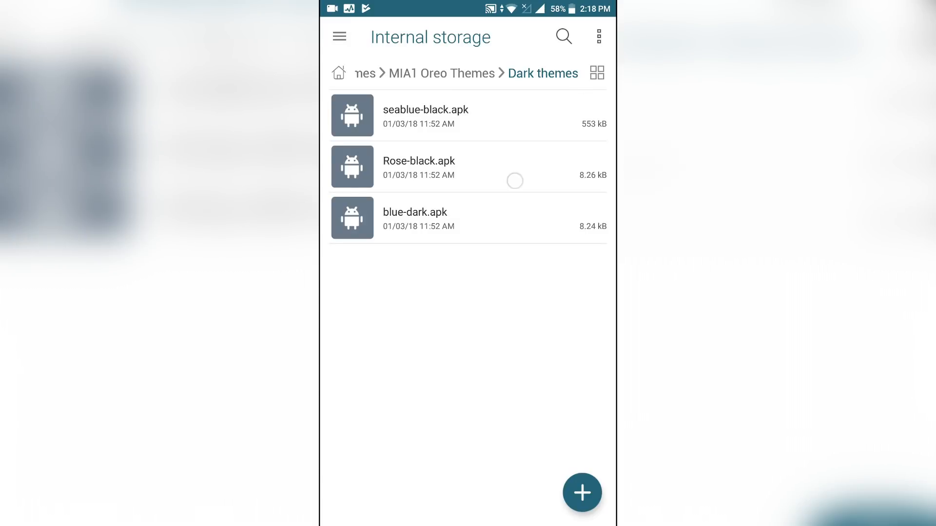
{"action": "left_click", "coordinate": [419, 166]}
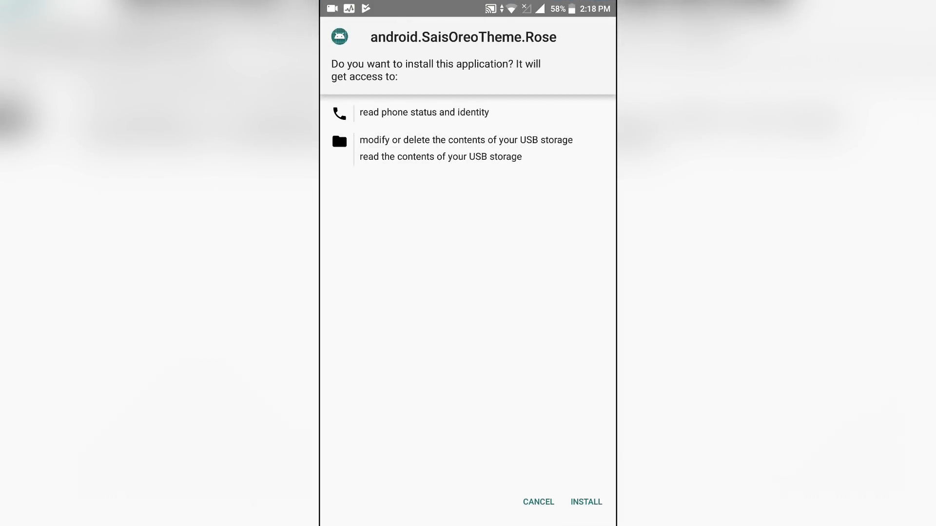
{"action": "left_click", "coordinate": [586, 501]}
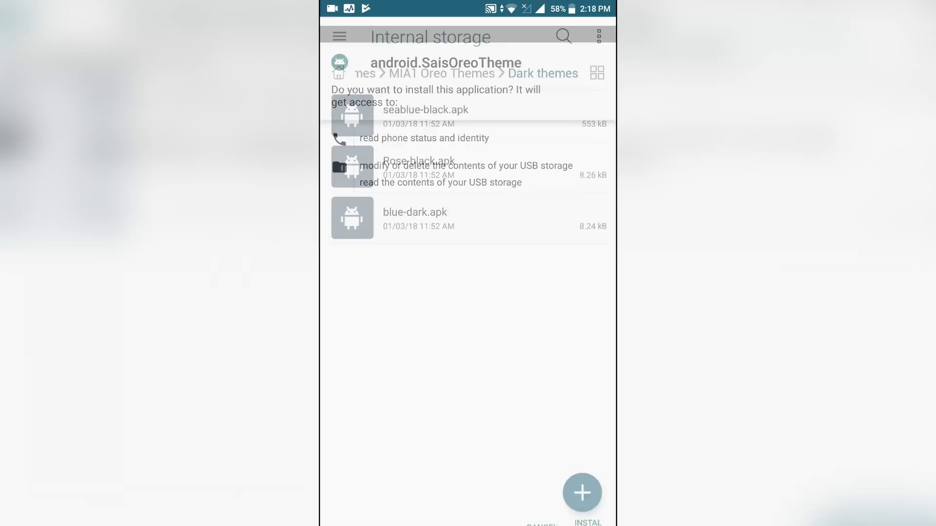
{"action": "left_click", "coordinate": [587, 520]}
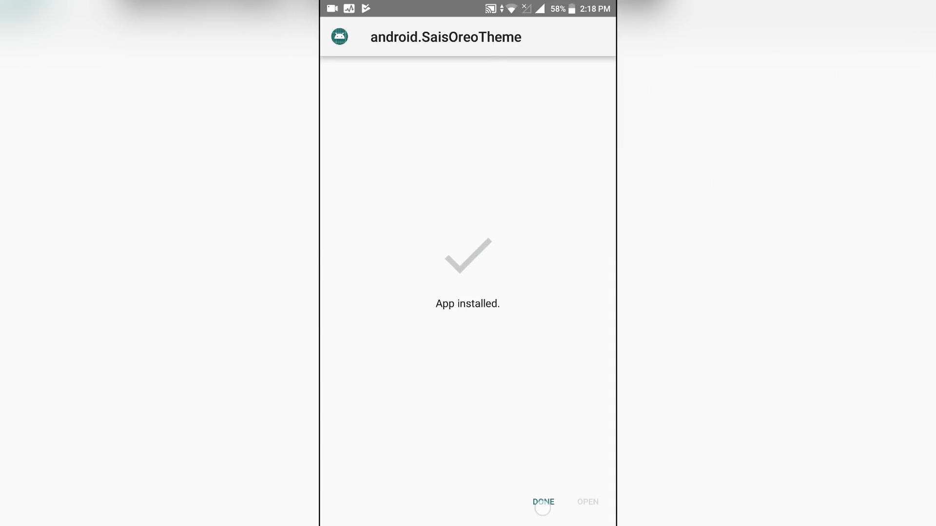
{"action": "left_click", "coordinate": [543, 502]}
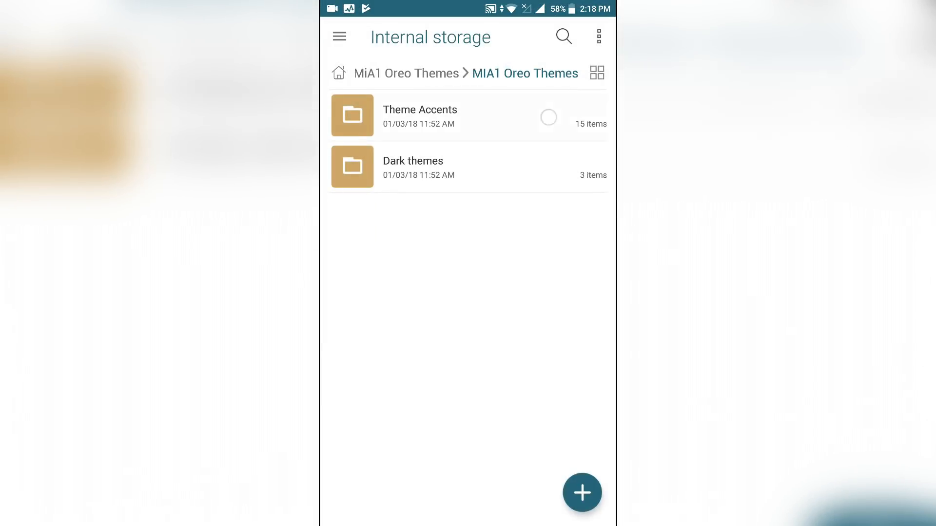
- Install Stock Theme.apk from the Theme Accents folder and finish the installation
{"action": "left_click", "coordinate": [419, 115]}
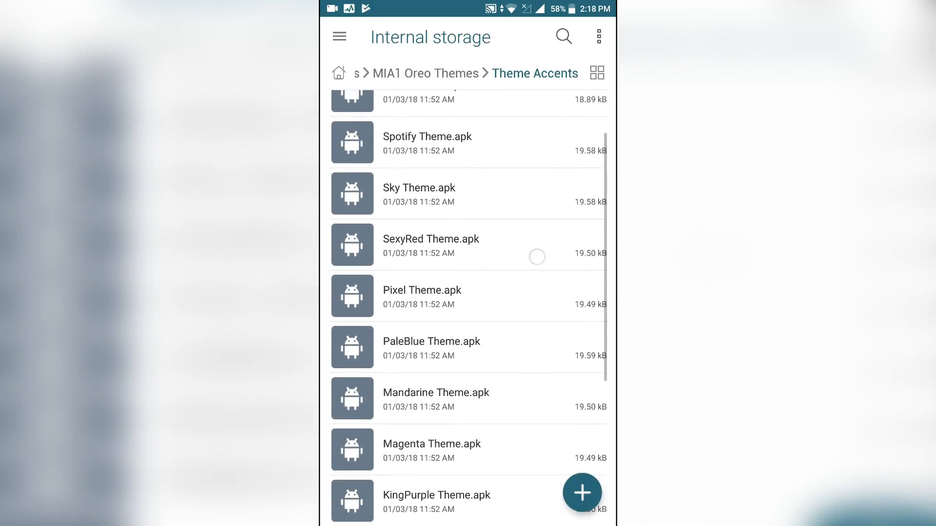
{"action": "scroll", "scroll_direction": "down", "scroll_amount": 3}
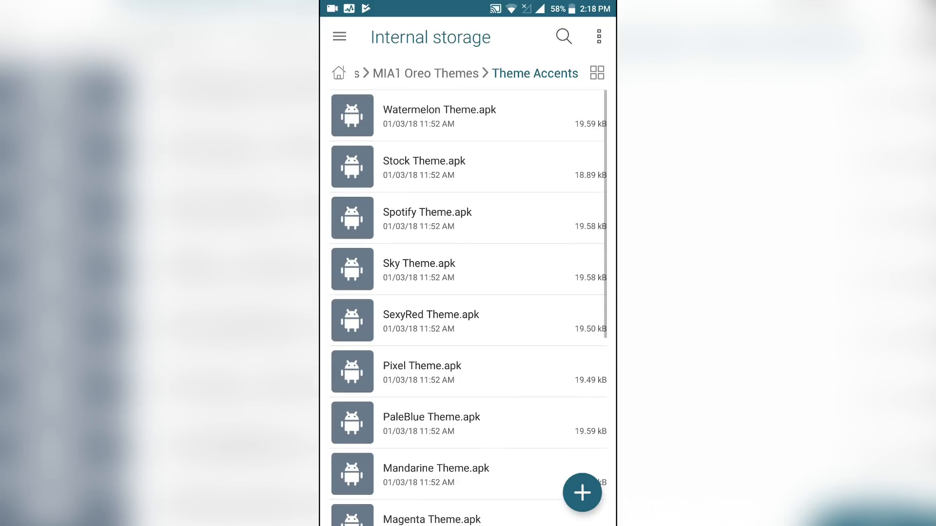
{"action": "left_click", "coordinate": [423, 167]}
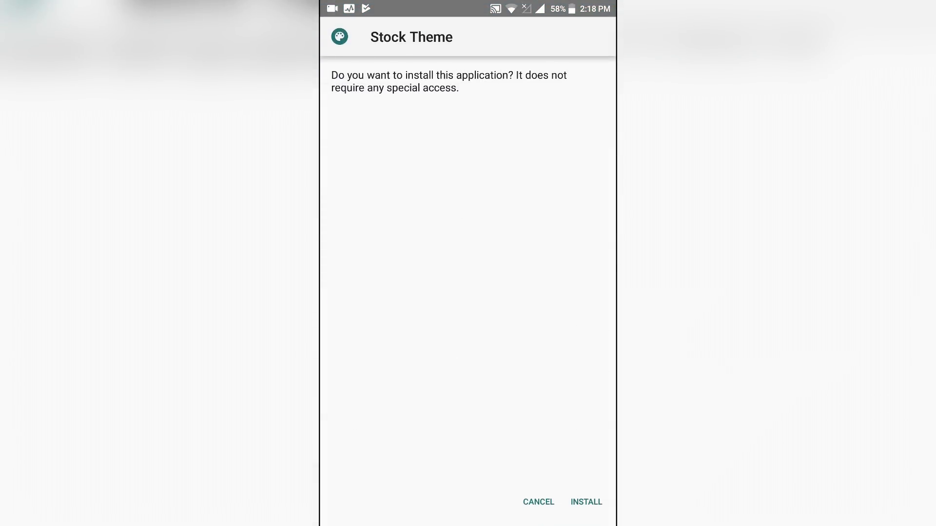
{"action": "left_click", "coordinate": [585, 502]}
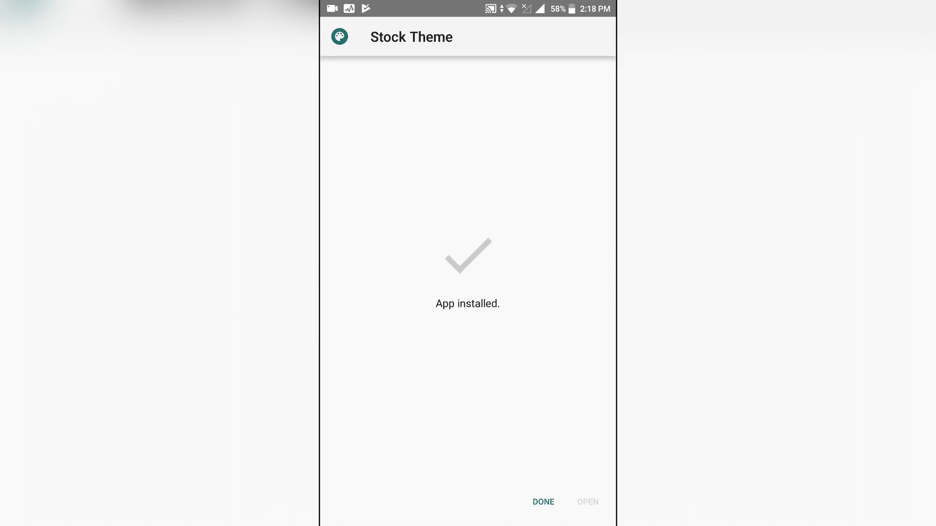
{"action": "left_click", "coordinate": [543, 502]}
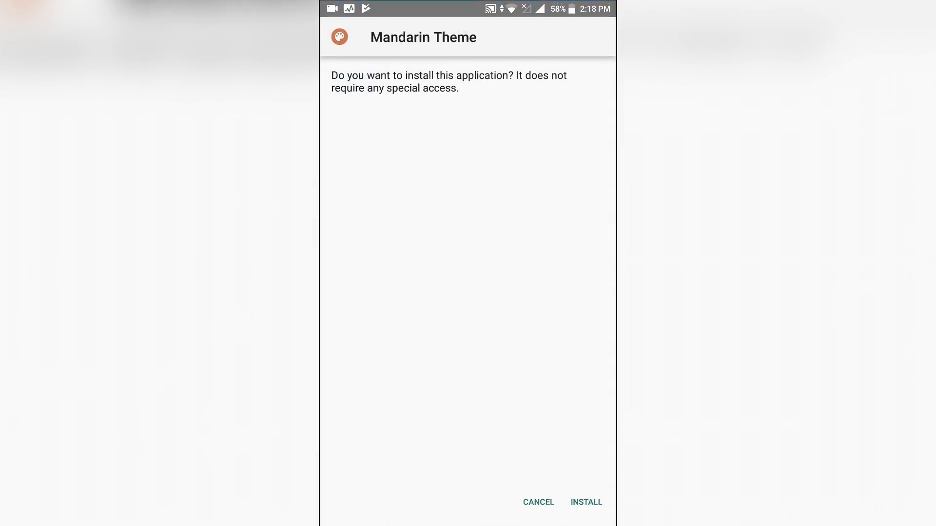
{"action": "left_click", "coordinate": [585, 502]}
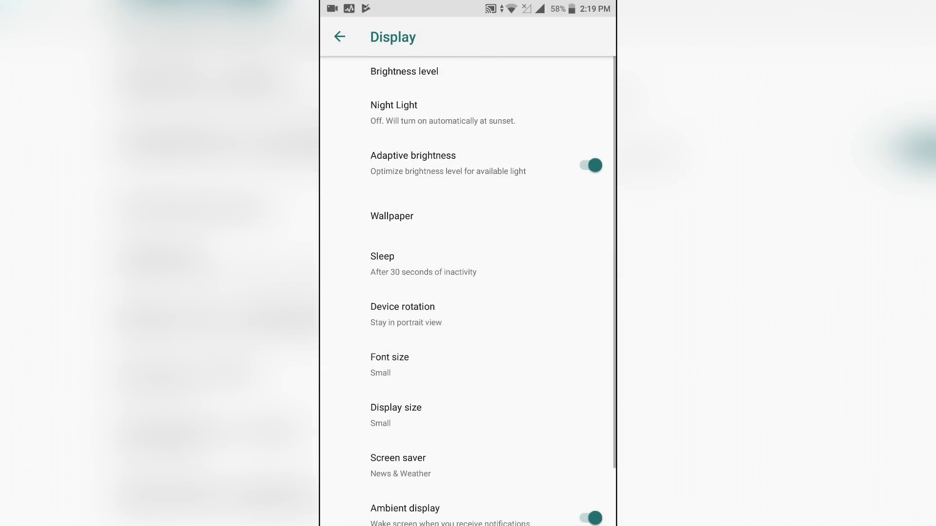
- Set Device theme under Display to android.SaisOreoTheme, turning the page dark
{"action": "scroll", "scroll_direction": "down", "scroll_amount": 3}
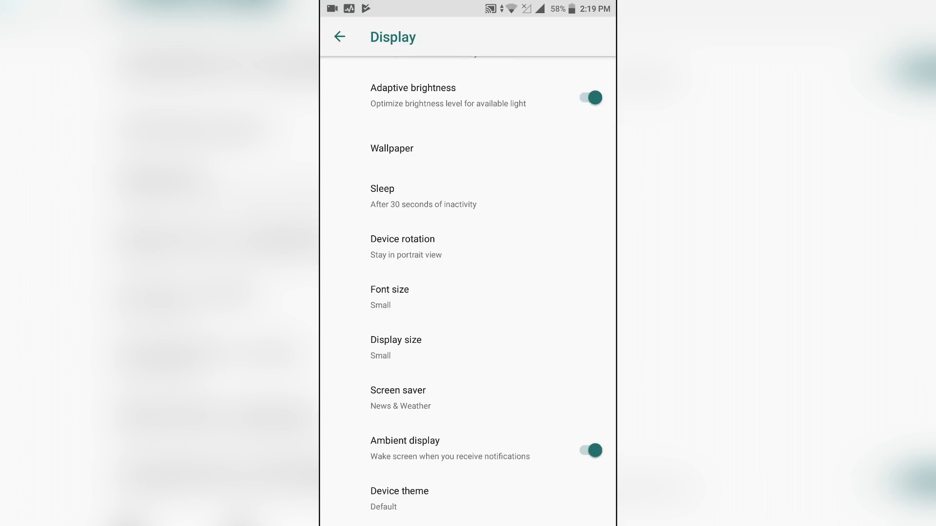
{"action": "left_click", "coordinate": [400, 492]}
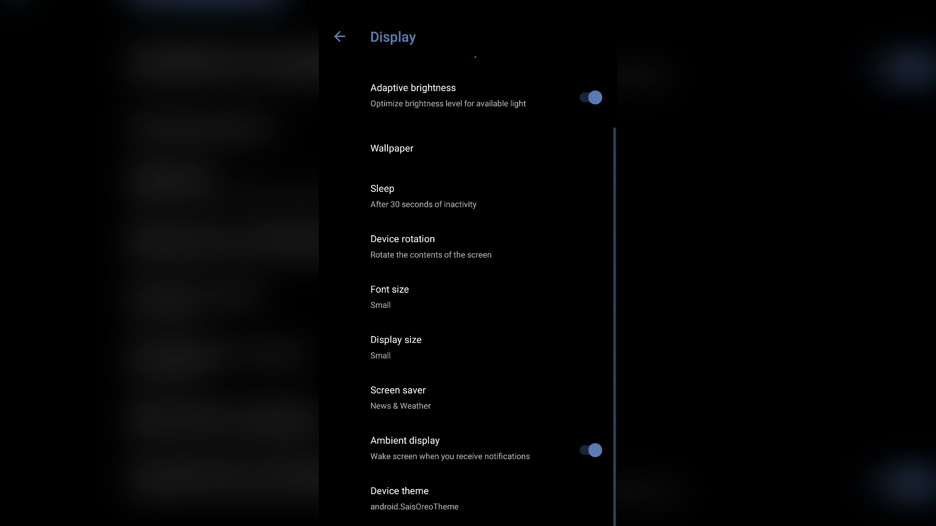
- Review the dark theme on the main Settings list and the notification shade
{"action": "left_click", "coordinate": [339, 36]}
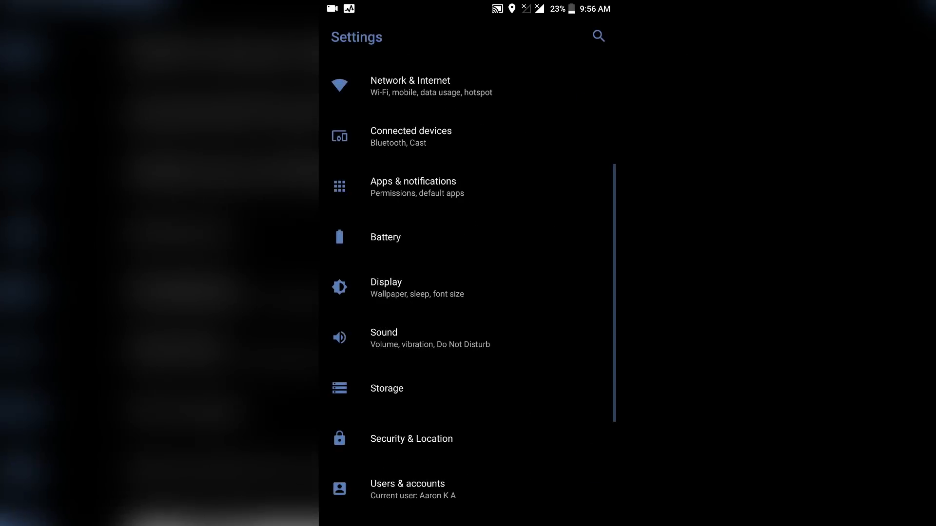
{"action": "scroll", "scroll_direction": "down", "scroll_amount": 3}
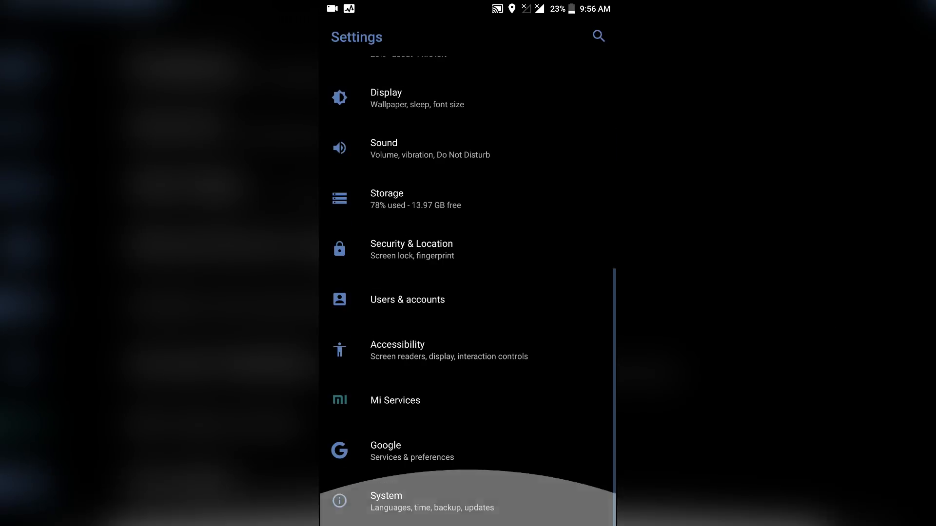
{"action": "key", "text": "Home"}
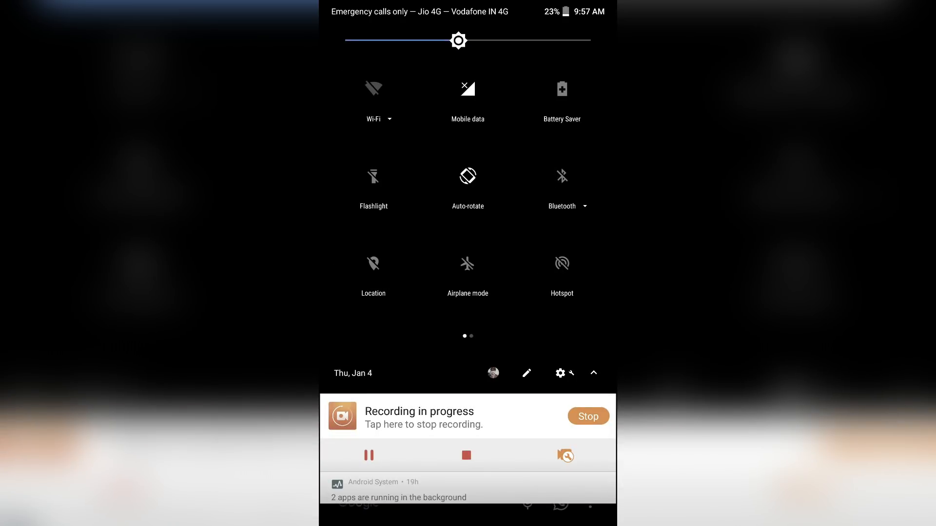
{"action": "left_click", "coordinate": [559, 373]}
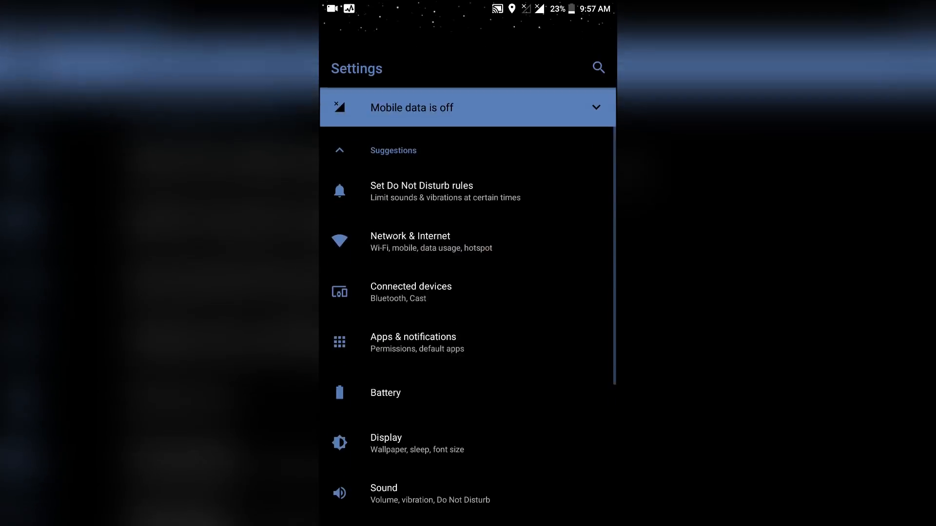
- Return to the Display settings page from the main Settings list
{"action": "scroll", "scroll_direction": "down", "scroll_amount": 3}
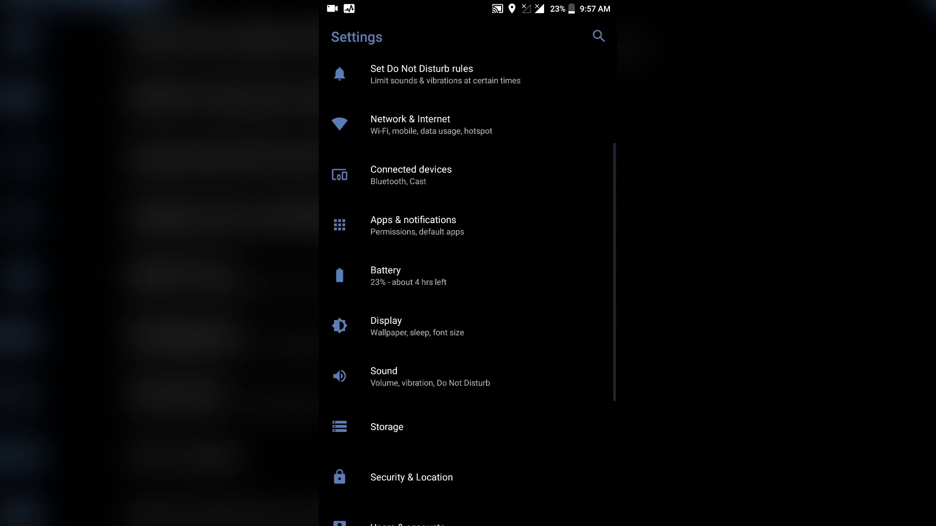
{"action": "left_click", "coordinate": [386, 325]}
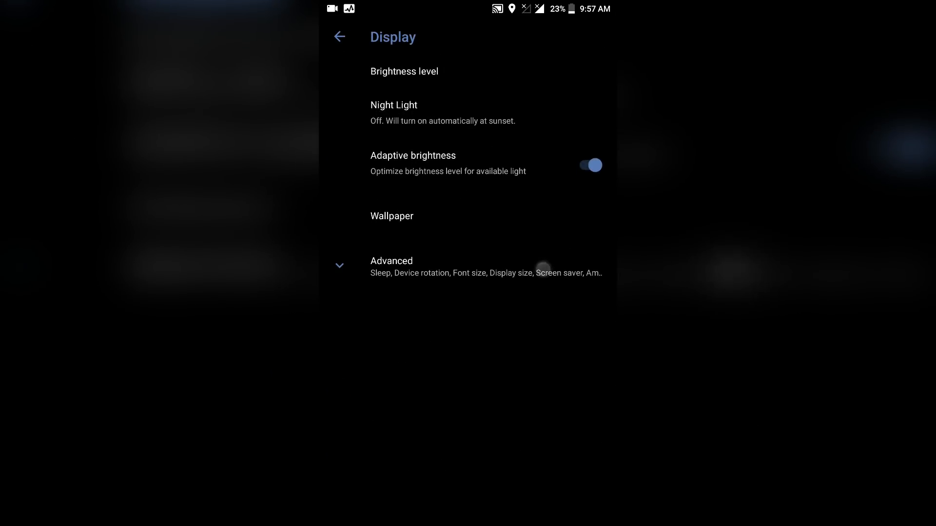
- Choose the Mandarin orange accent theme under Advanced > Device theme and check the notification shade
{"action": "left_click", "coordinate": [392, 261]}
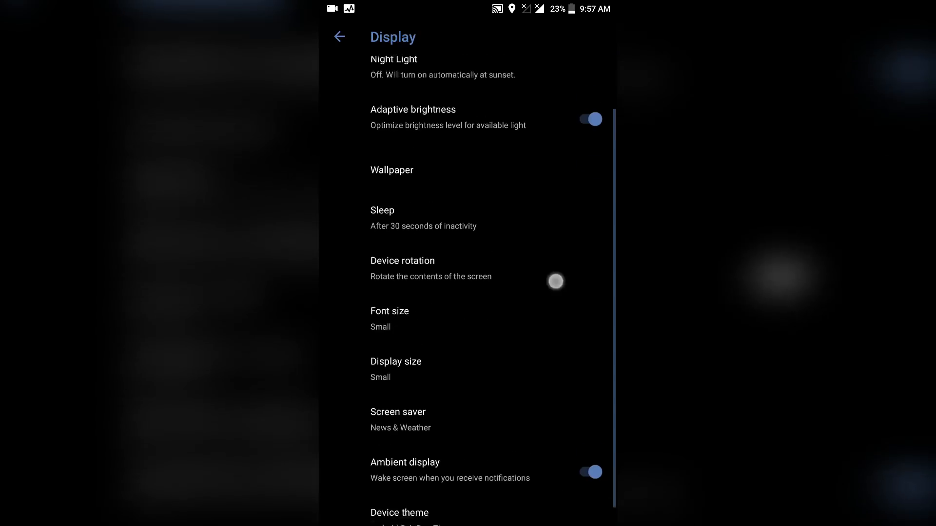
{"action": "left_click", "coordinate": [399, 513]}
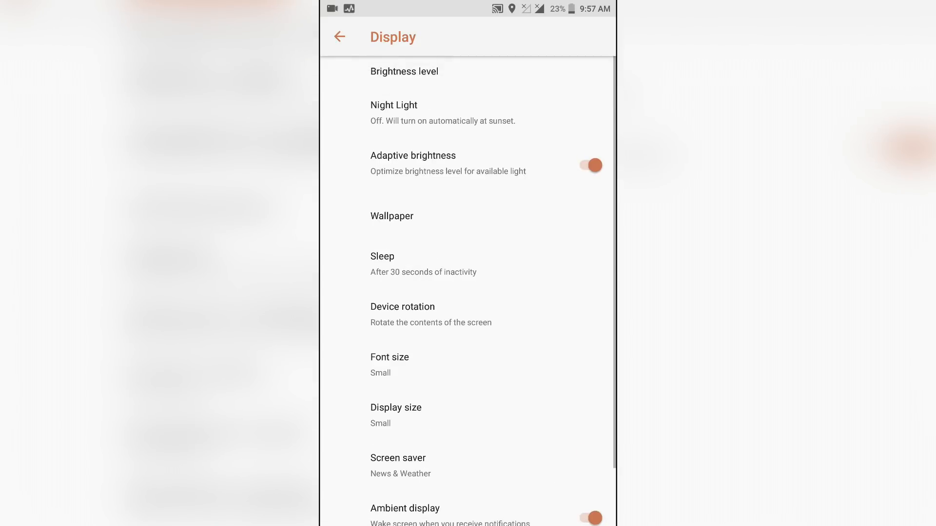
{"action": "scroll", "scroll_direction": "down", "scroll_amount": 3}
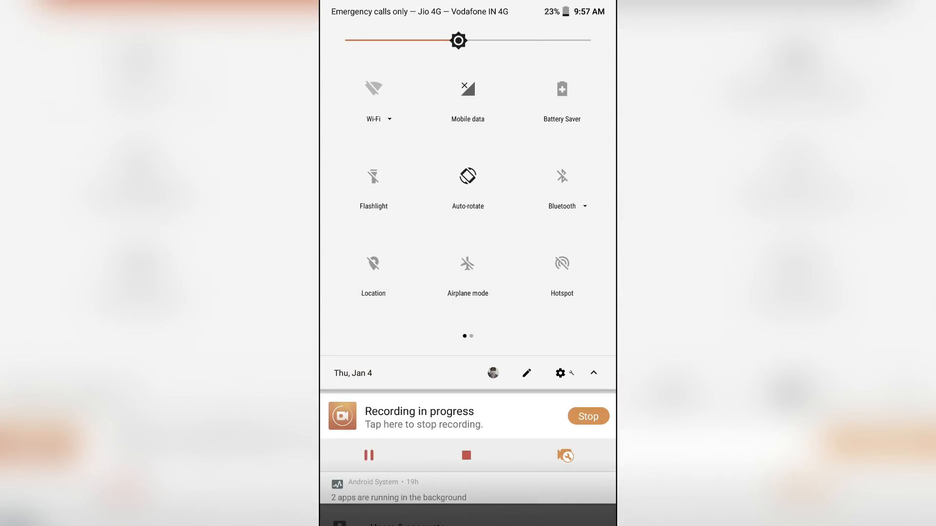
{"action": "left_click_drag", "start_coordinate": [458, 40], "coordinate": [450, 40]}
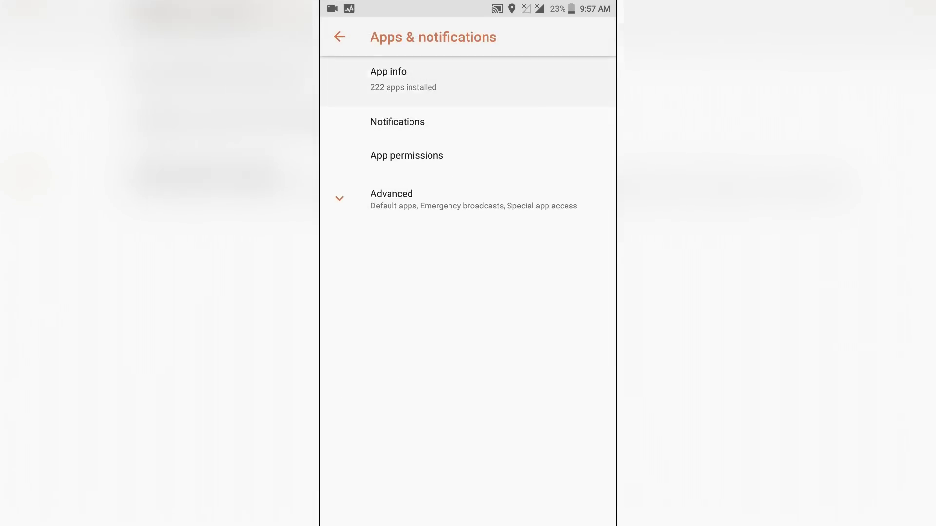
- Look through App info for the installed SaisOreoTheme packages
{"action": "left_click", "coordinate": [402, 79]}
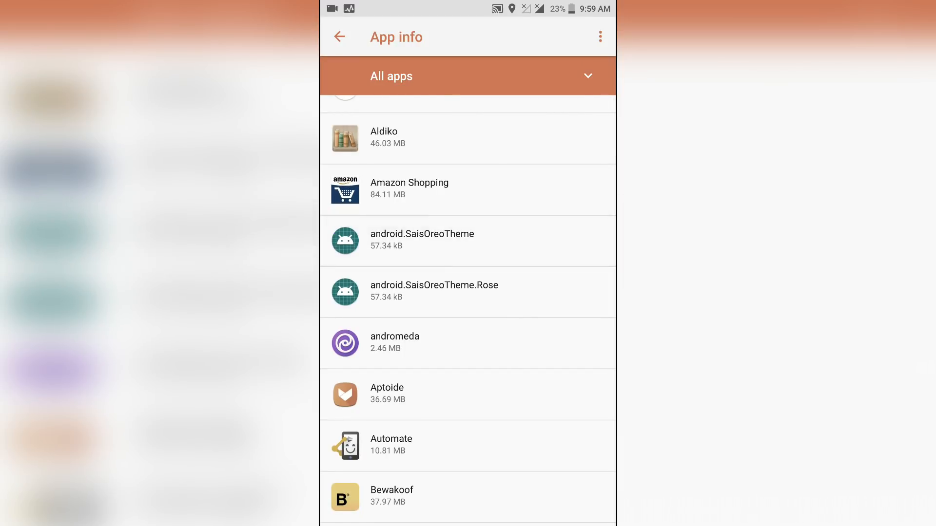
{"action": "scroll", "scroll_direction": "down", "scroll_amount": 3}
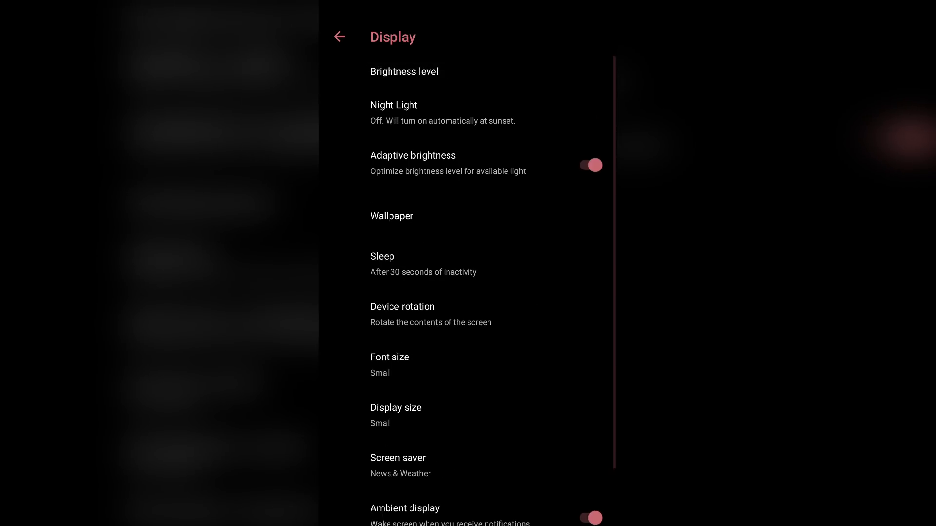
- Set Device theme to the.dise.theme.spotify for green accents and reopen Display
{"action": "left_click", "coordinate": [339, 36]}
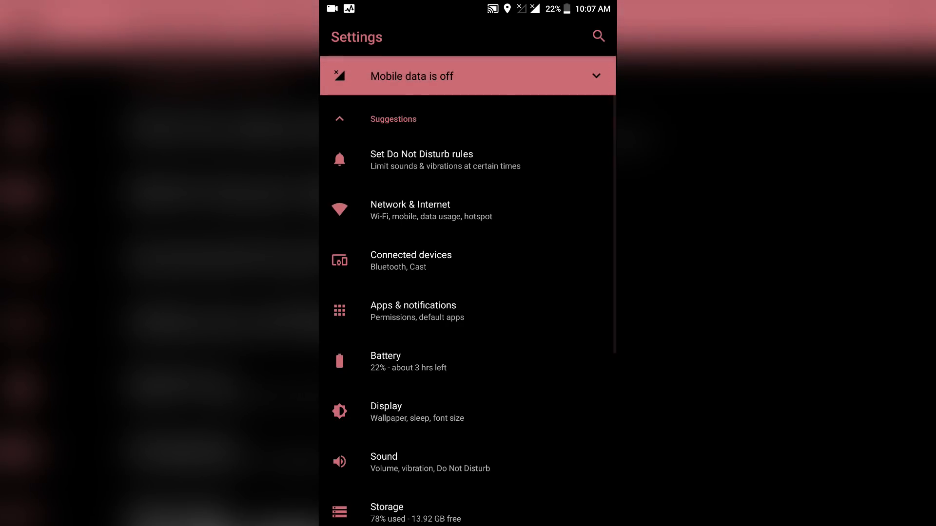
{"action": "left_click", "coordinate": [386, 411]}
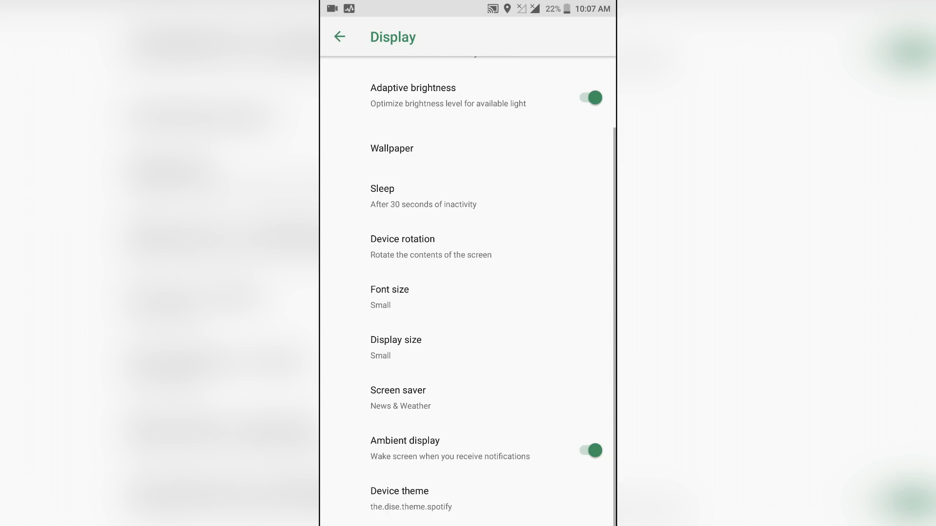
{"action": "left_click", "coordinate": [339, 36]}
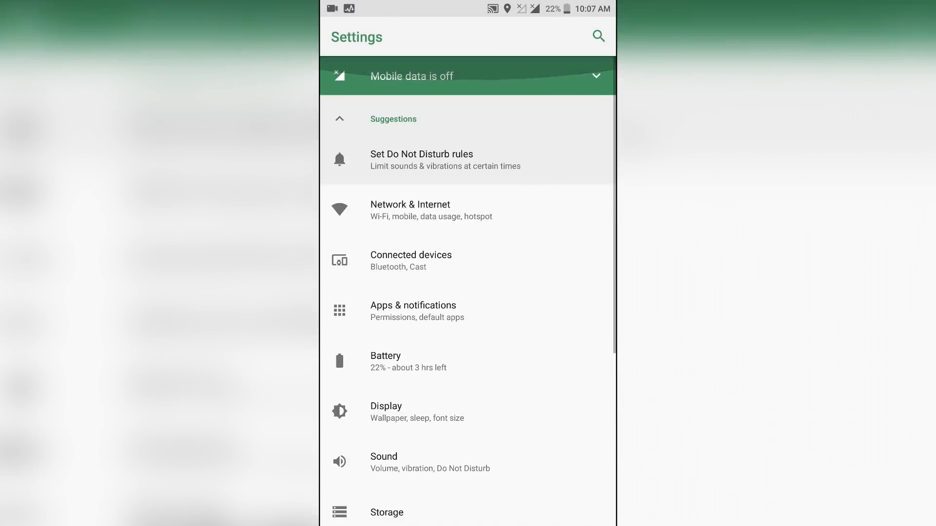
{"action": "left_click", "coordinate": [386, 412]}
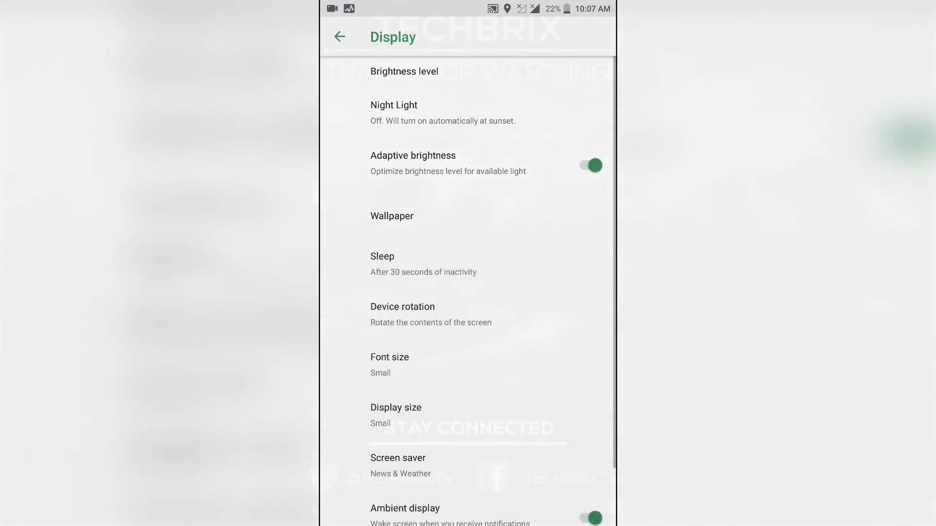